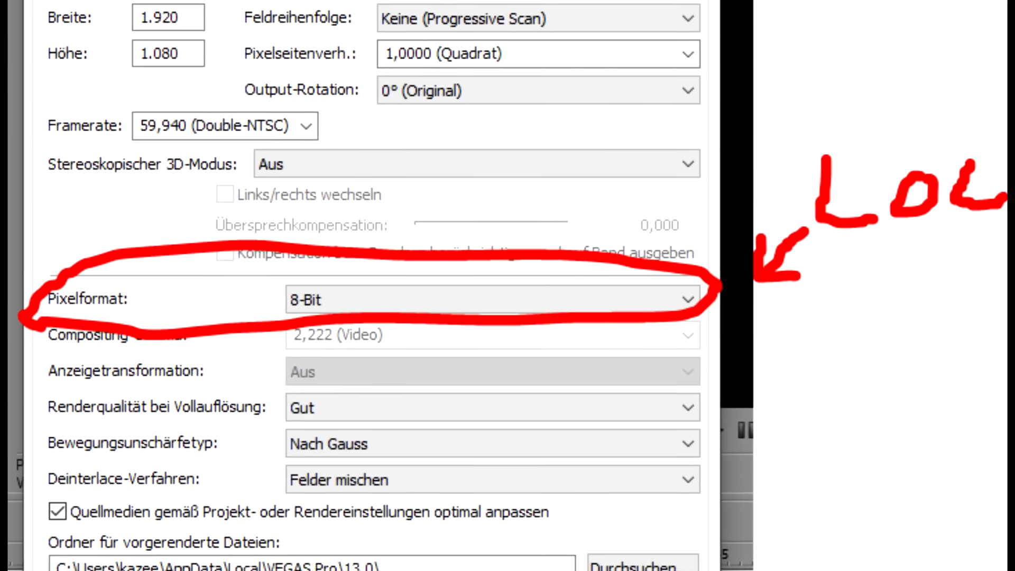
scroll("down", 3)
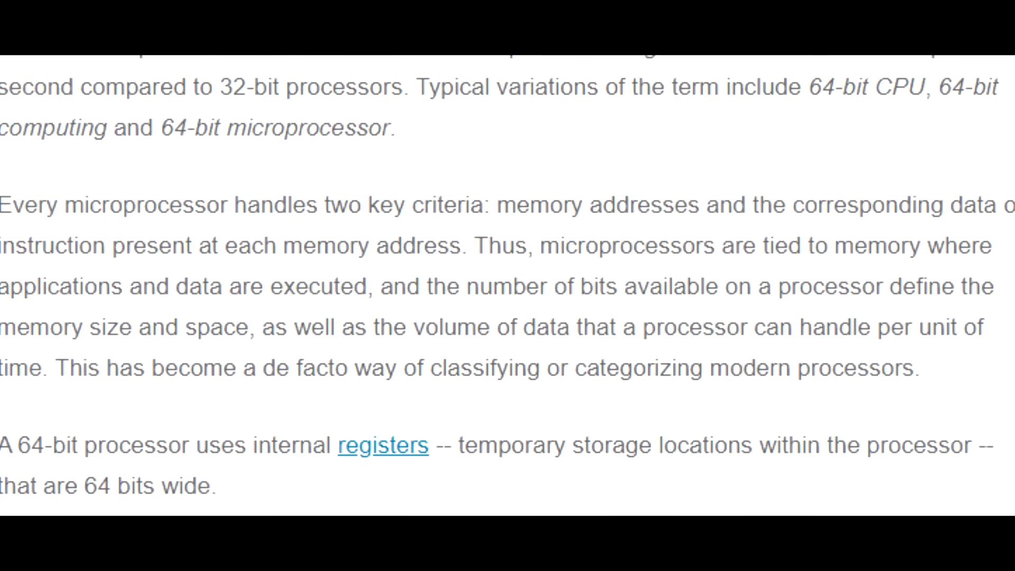
scroll("down", 3)
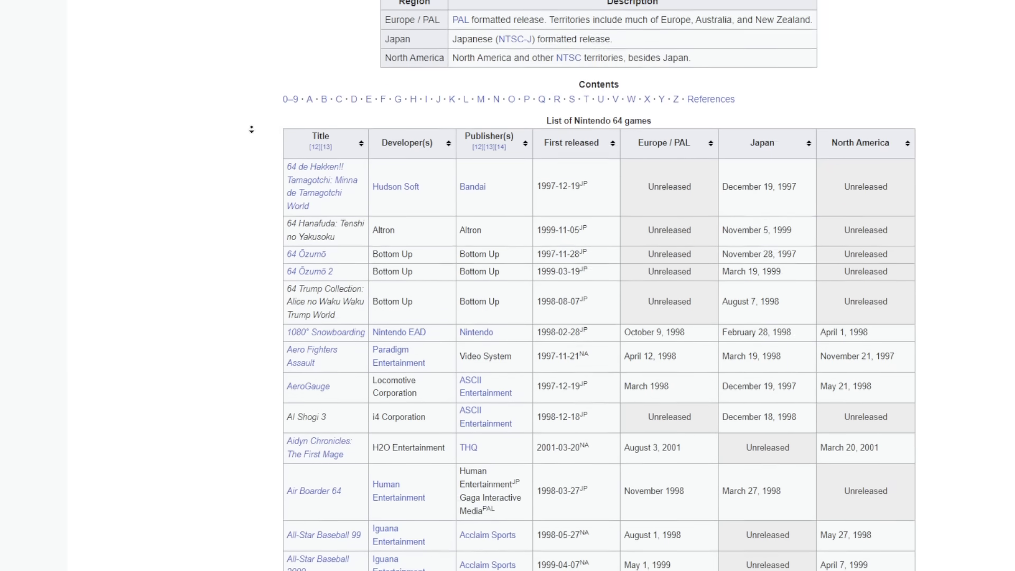
scroll("down", 3)
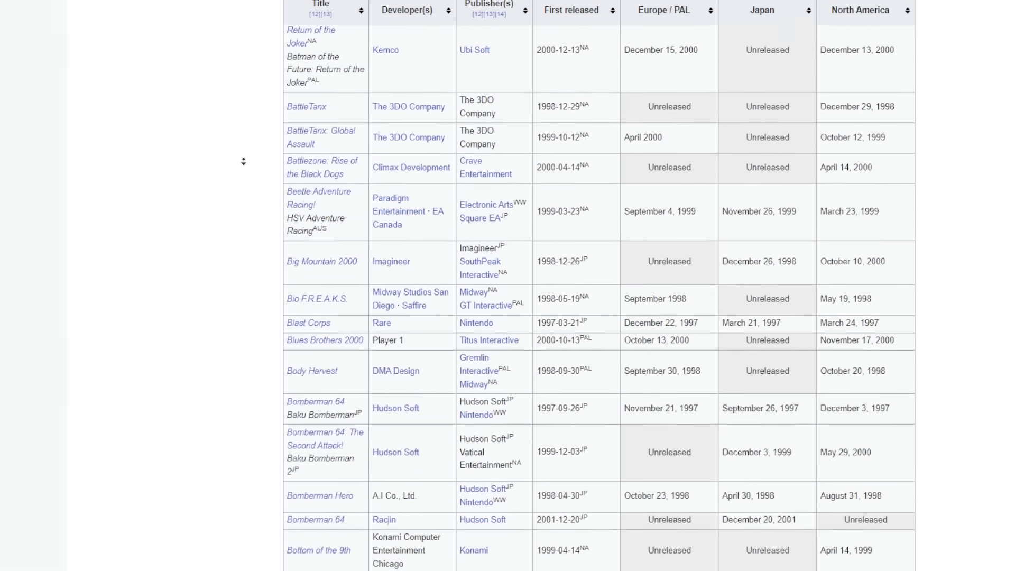
scroll("down", 3)
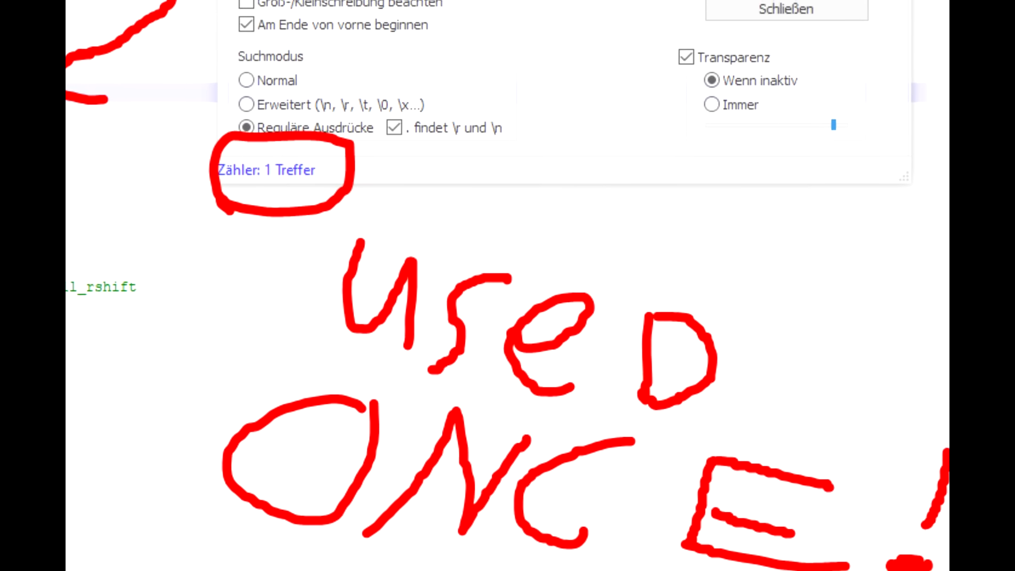
scroll("down", 3)
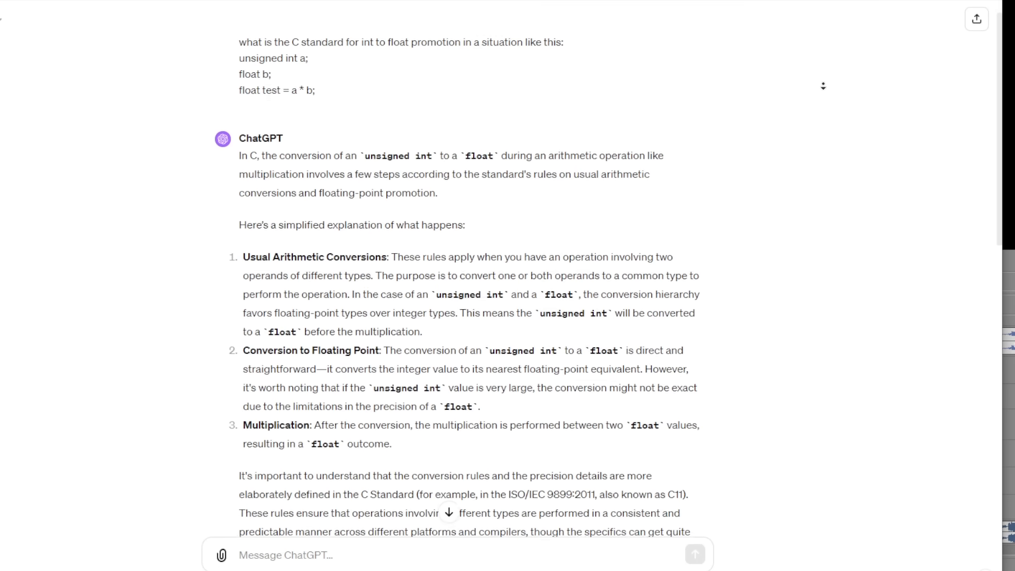
scroll("down", 3)
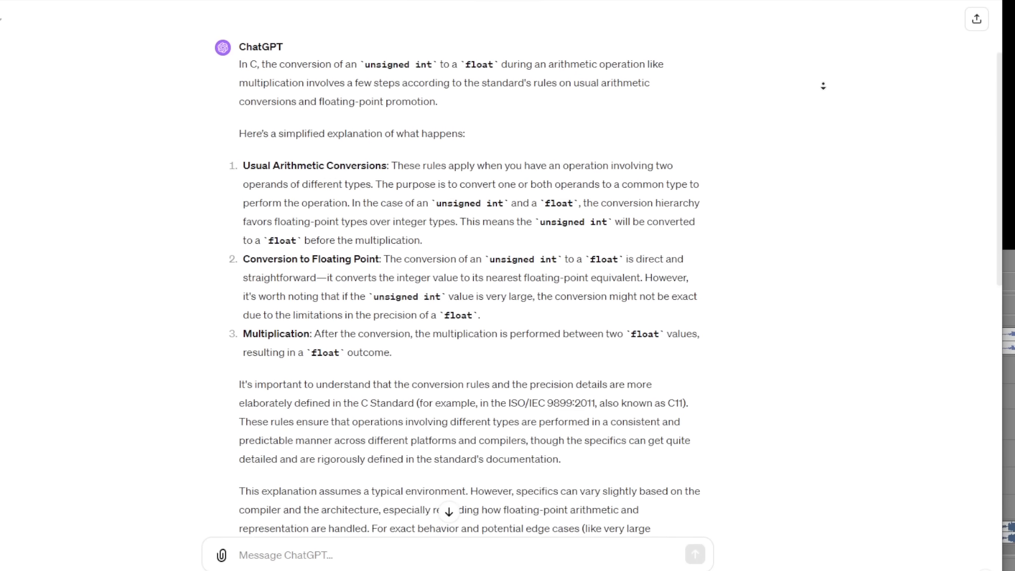
scroll("down", 3)
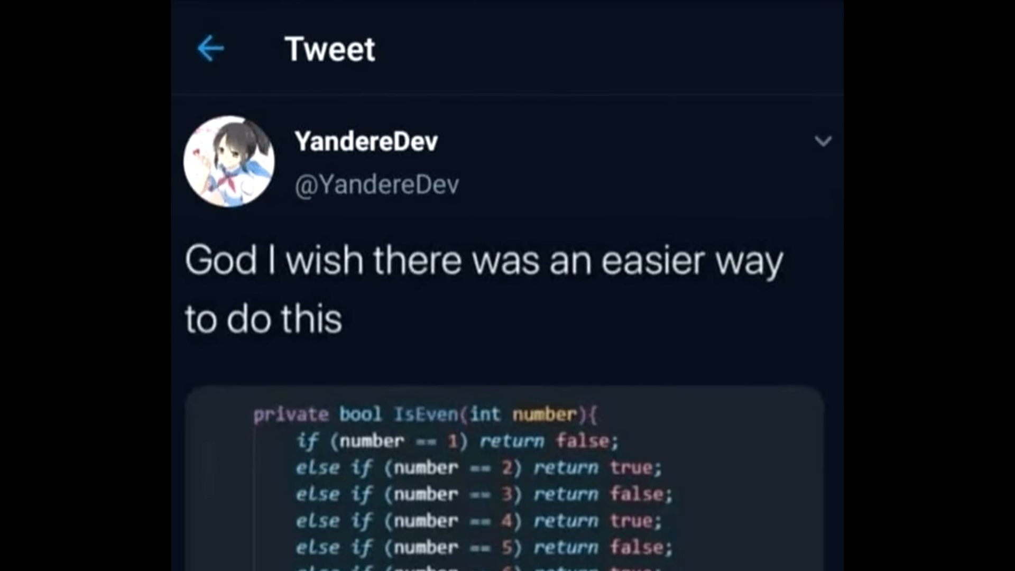
scroll("down", 3)
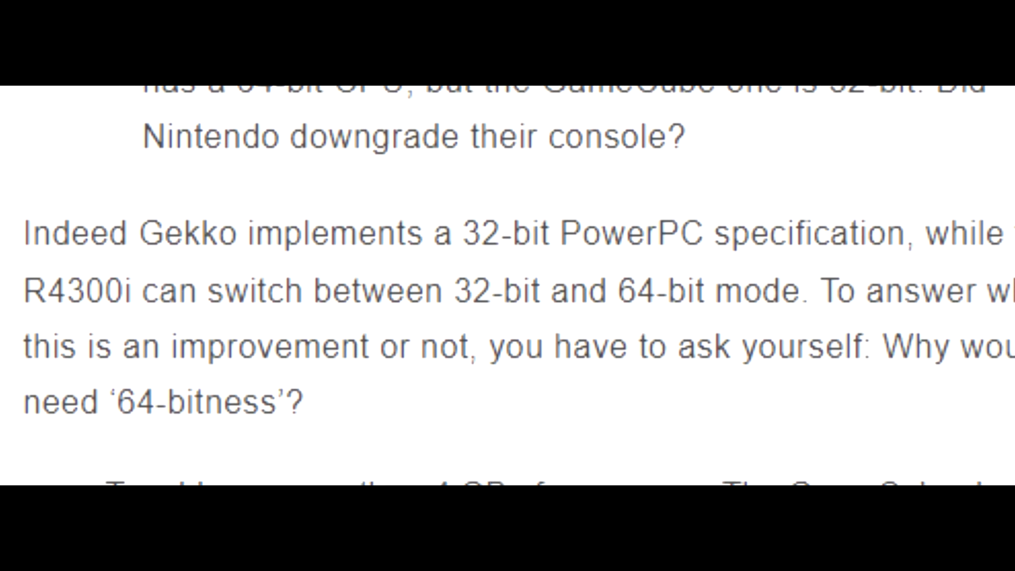
scroll("down", 3)
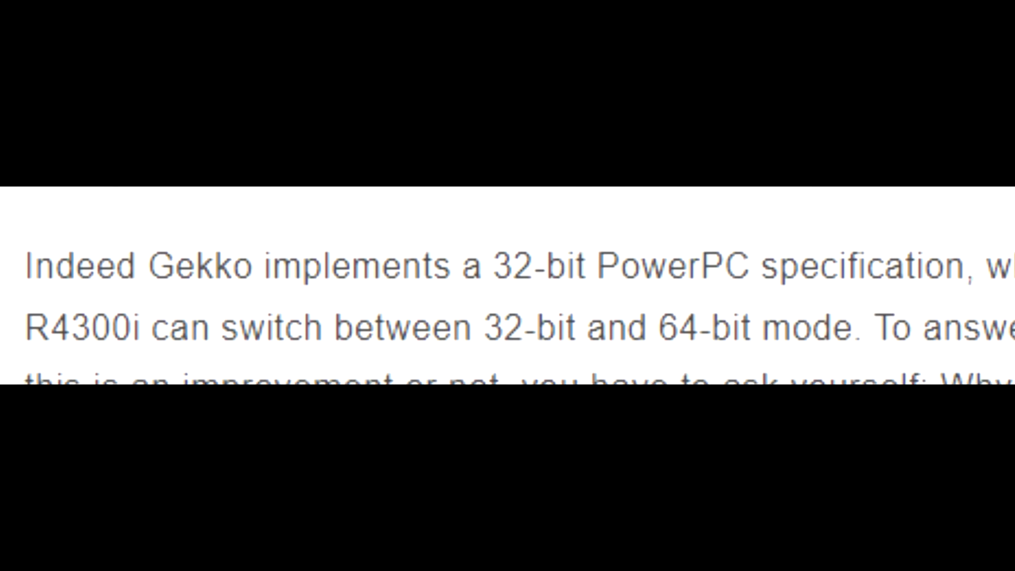